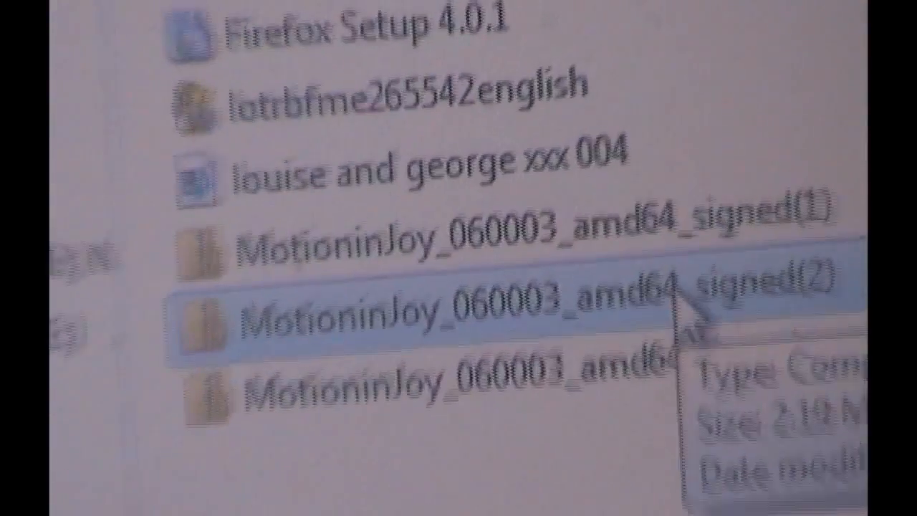
Open the MotionInJoy_060003_amd64_signed(2) folder and run the MotionInJoy driver installer.
scroll(up, 3)
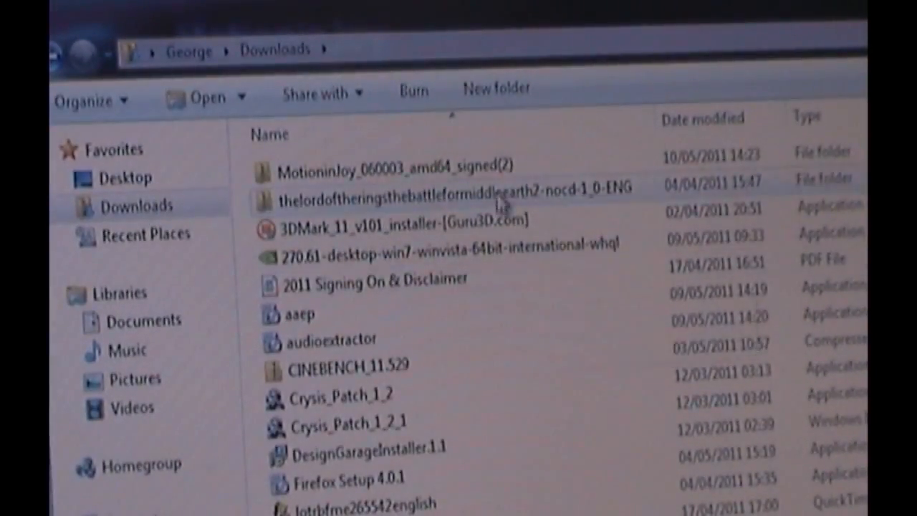
double_click(394, 163)
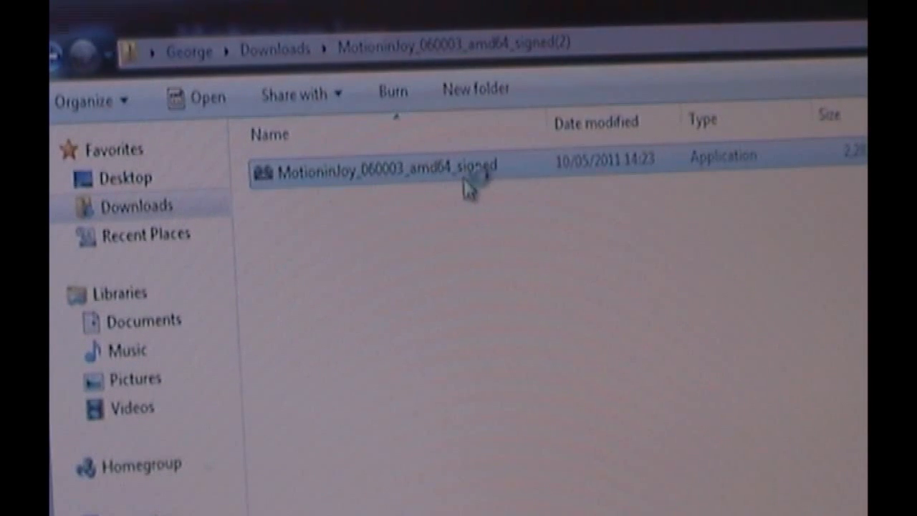
double_click(367, 166)
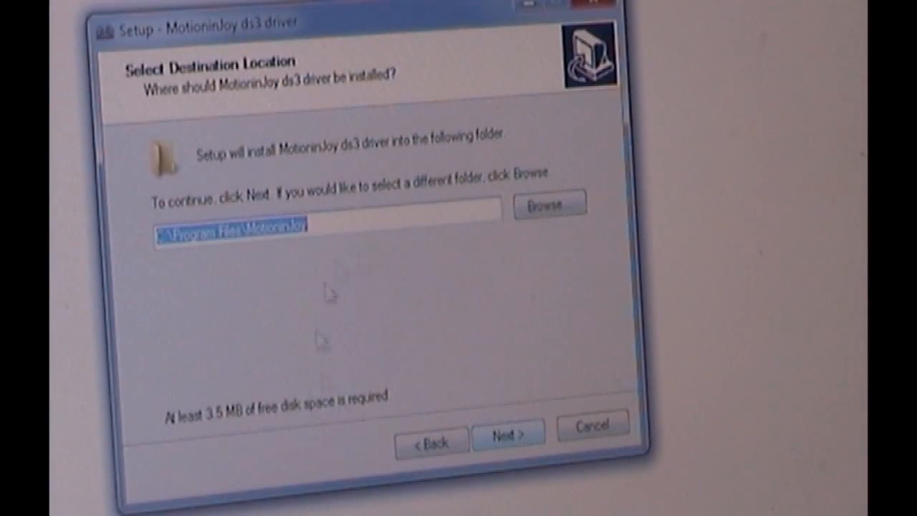
Accept the default install folder, Start Menu folder and desktop icon through the setup pages.
click(508, 440)
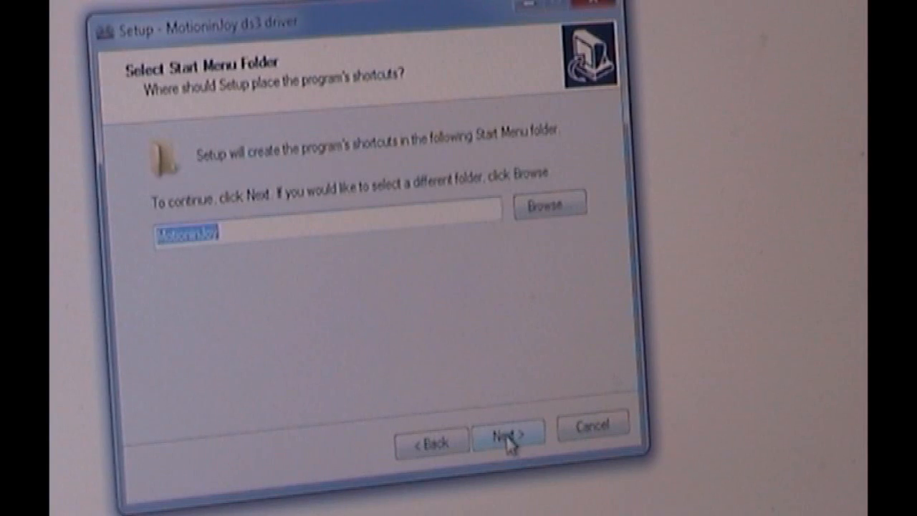
click(509, 439)
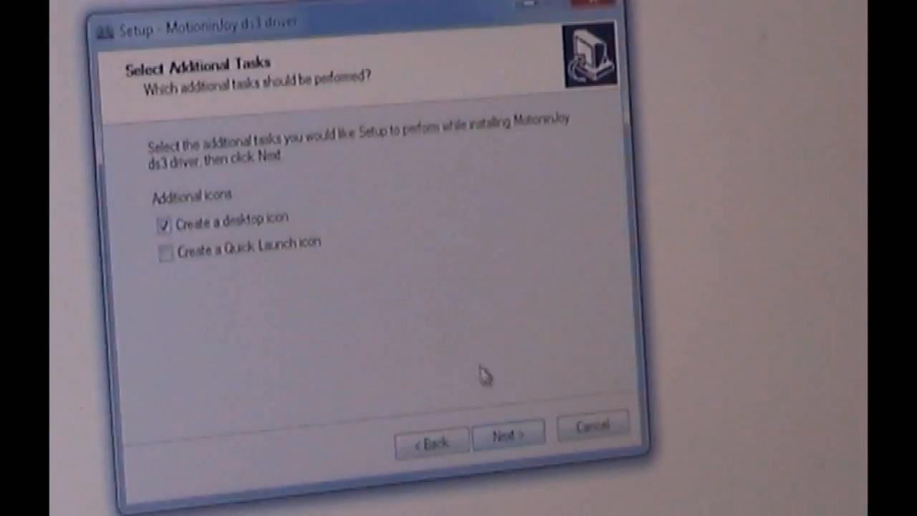
click(509, 437)
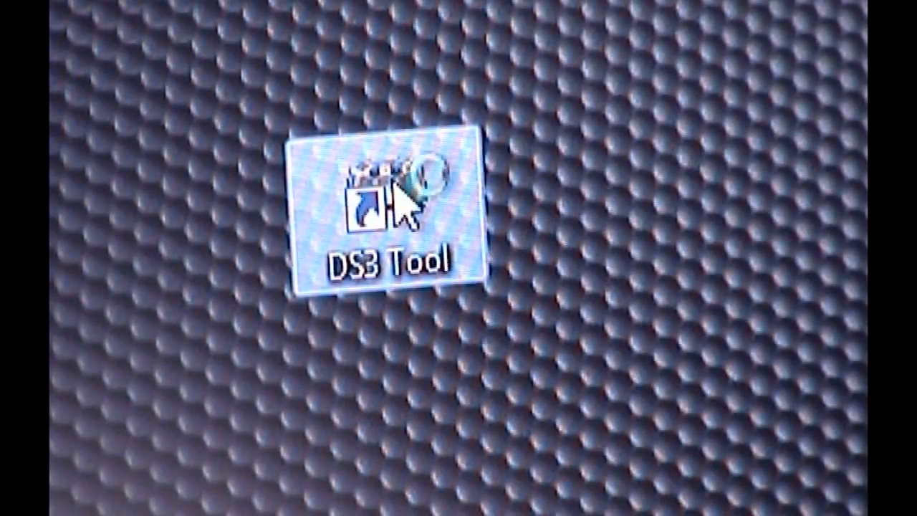
Launch DS3 Tool from its new desktop shortcut.
double_click(385, 207)
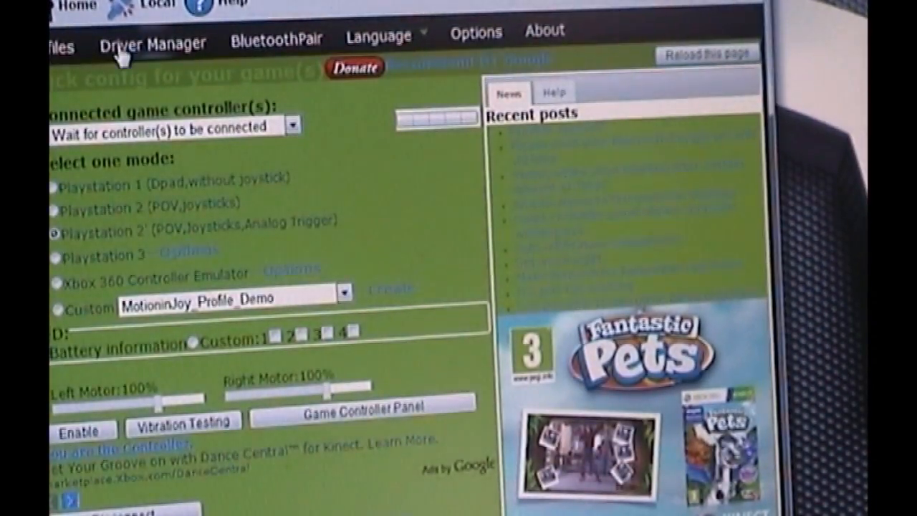
click(152, 43)
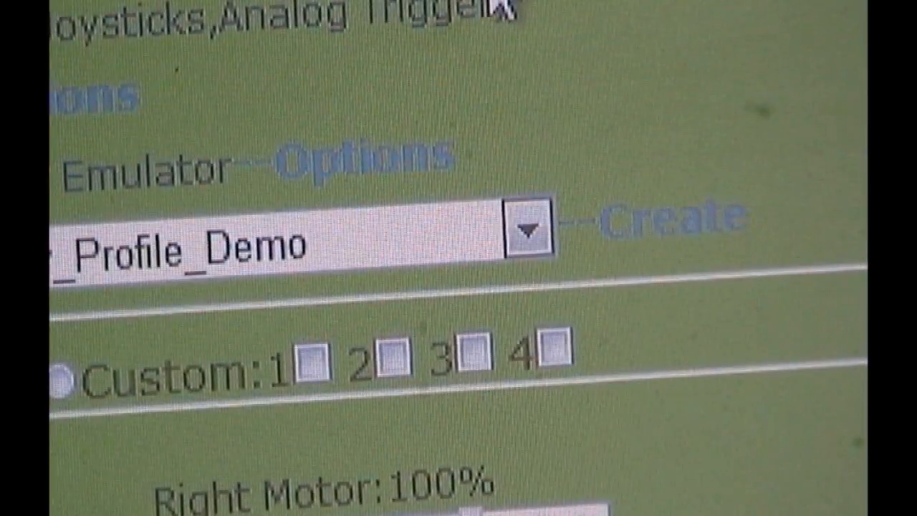
scroll(down, 3)
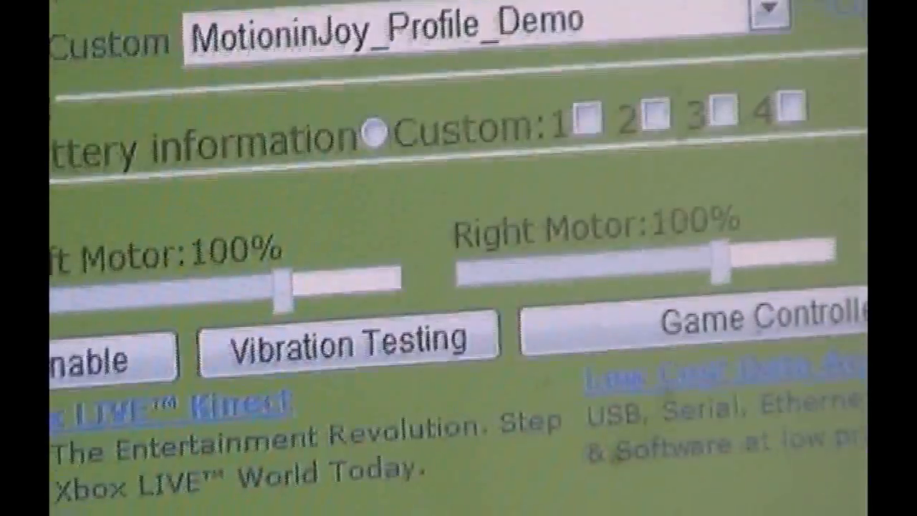